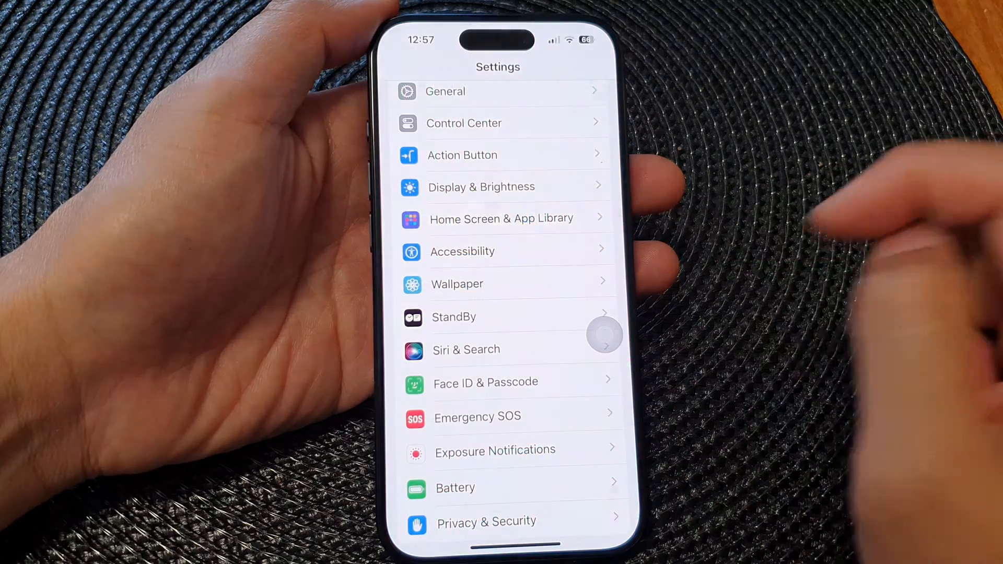
# Navigate to Accessibility > Touch, where Tap or Swipe to Wake is shown switched on
pyautogui.scroll(-3)
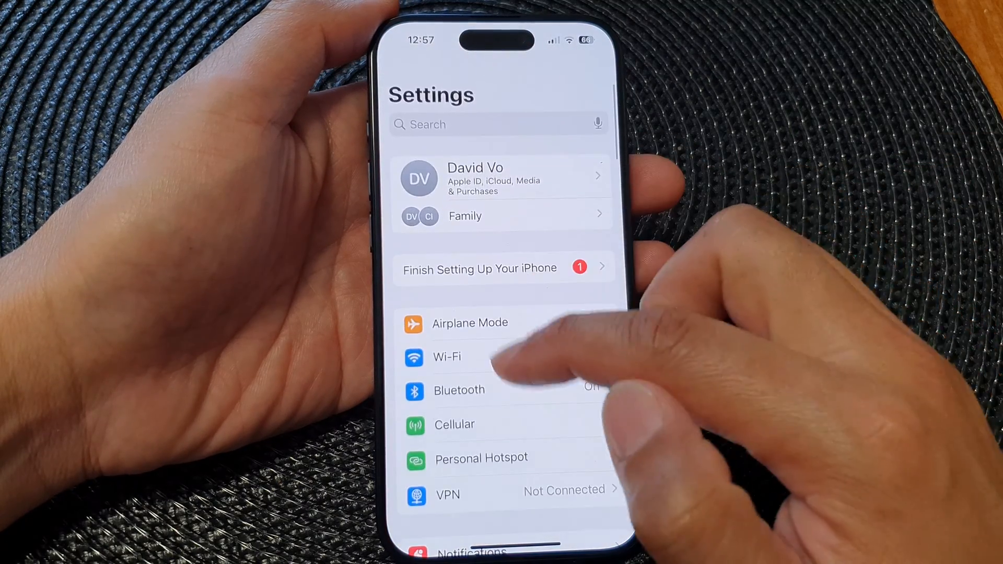
pyautogui.scroll(-3)
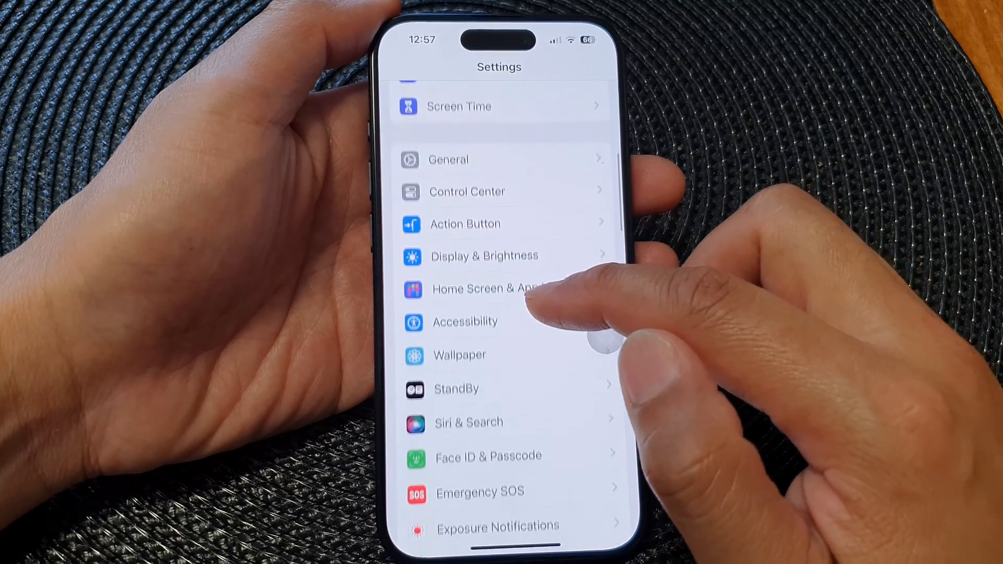
pyautogui.click(465, 321)
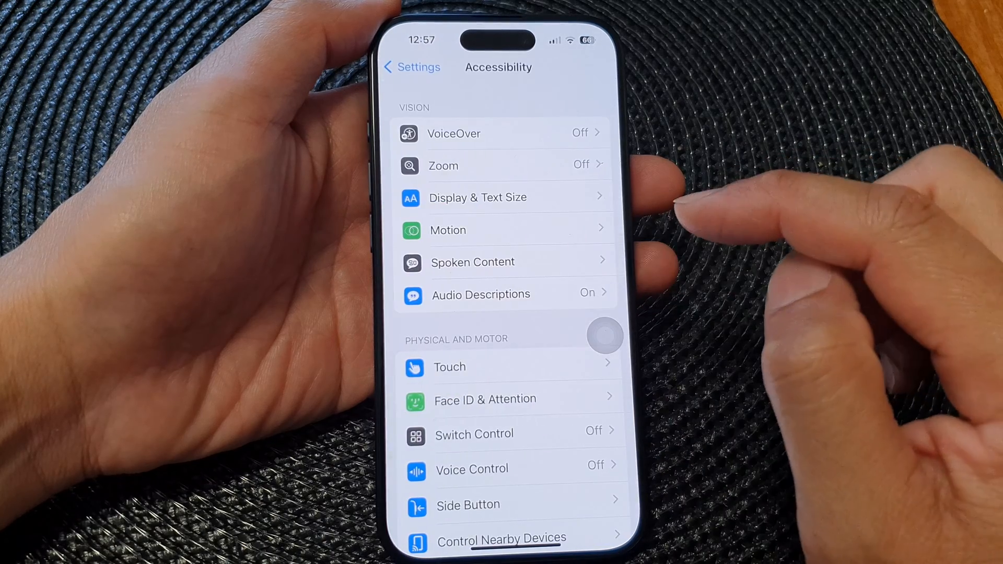
pyautogui.click(450, 368)
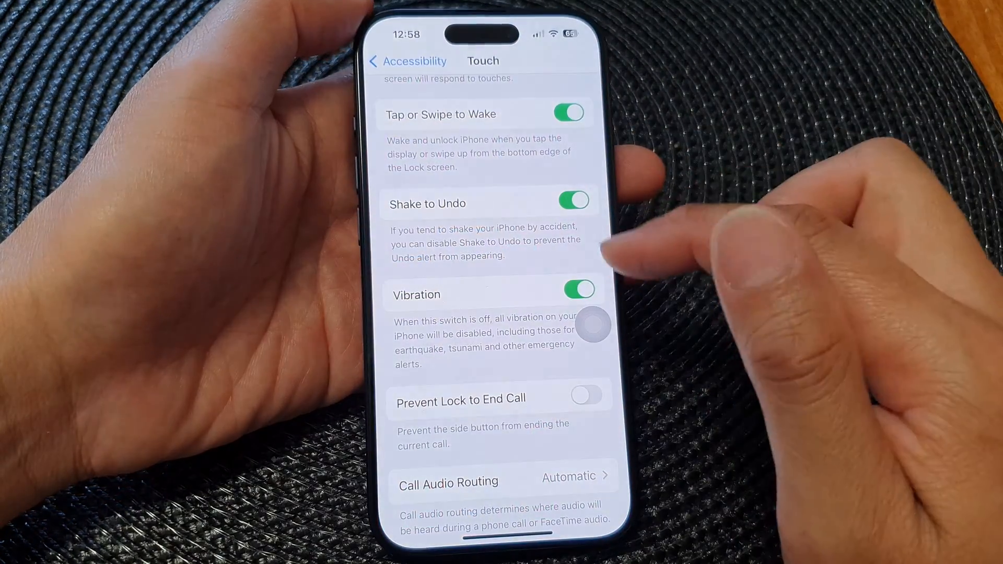
# Scroll the Touch settings to review Tap or Swipe to Wake on and Touch Accommodations off
pyautogui.scroll(-3)
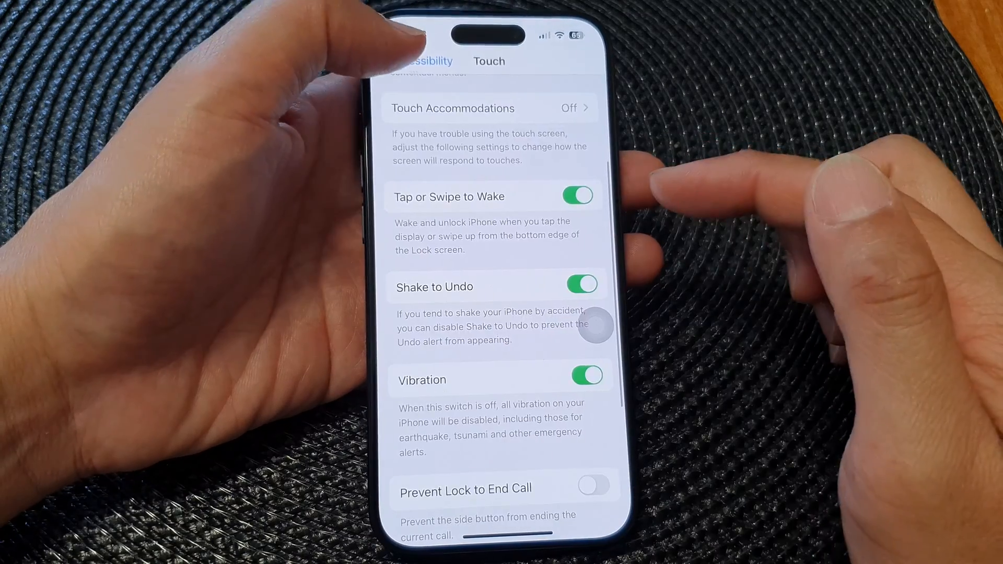